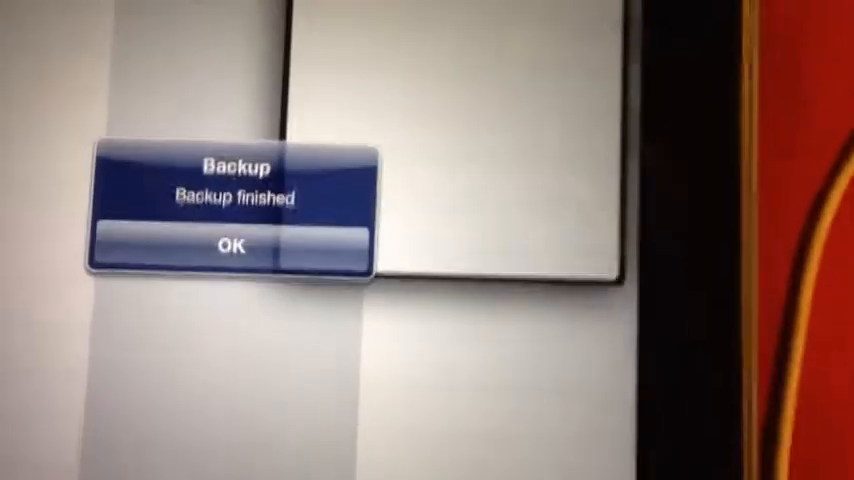
- Acknowledge CopyList's 'Backup finished' alert on the iPad with OK
left_click(232, 244)
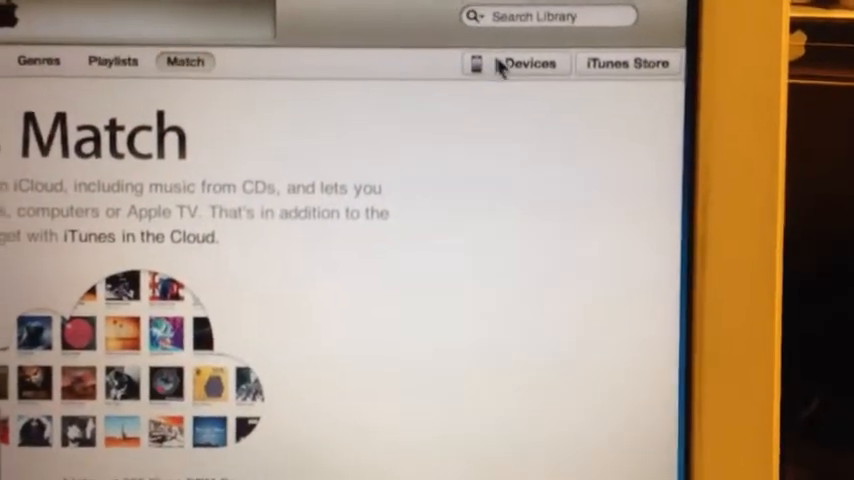
- Show the connected devices so the iPad can be chosen for File Sharing
left_click(528, 64)
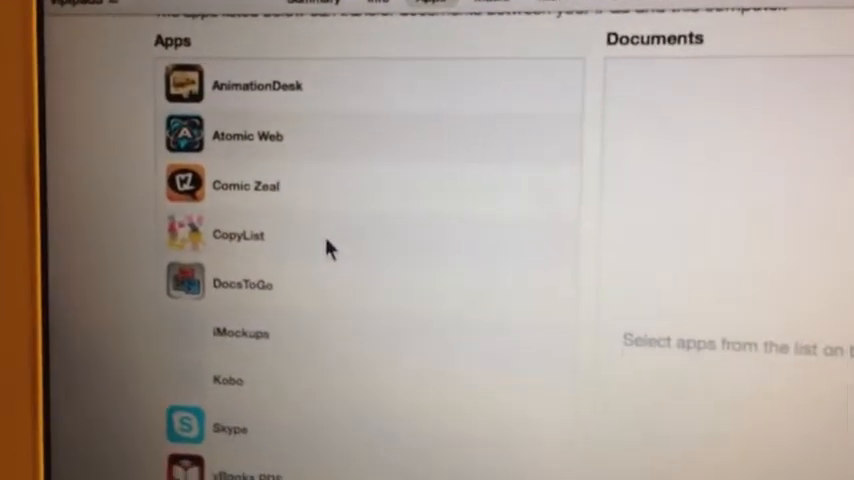
- Save CopyList's copylistbackup.zip into Bkup Copylist, replacing the older copy there
left_click(238, 236)
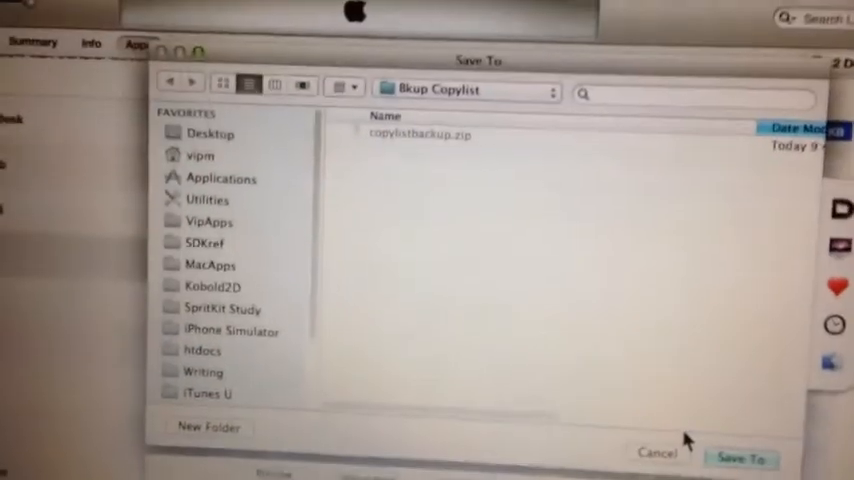
left_click(740, 456)
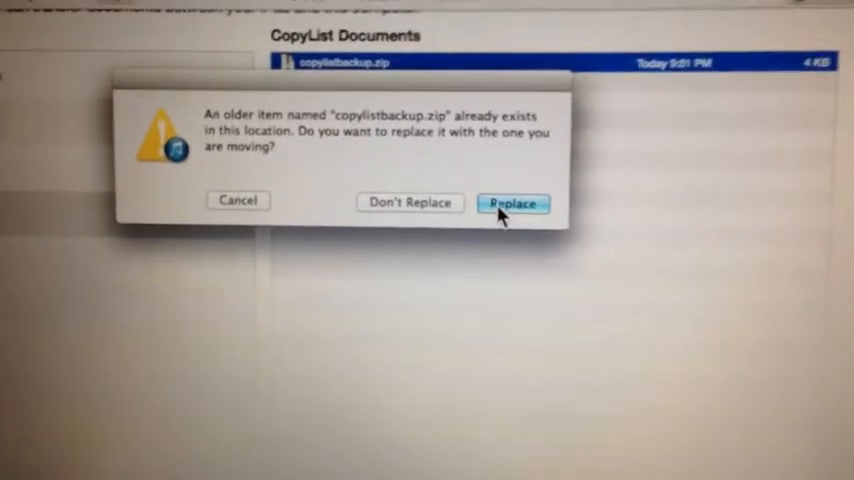
left_click(512, 204)
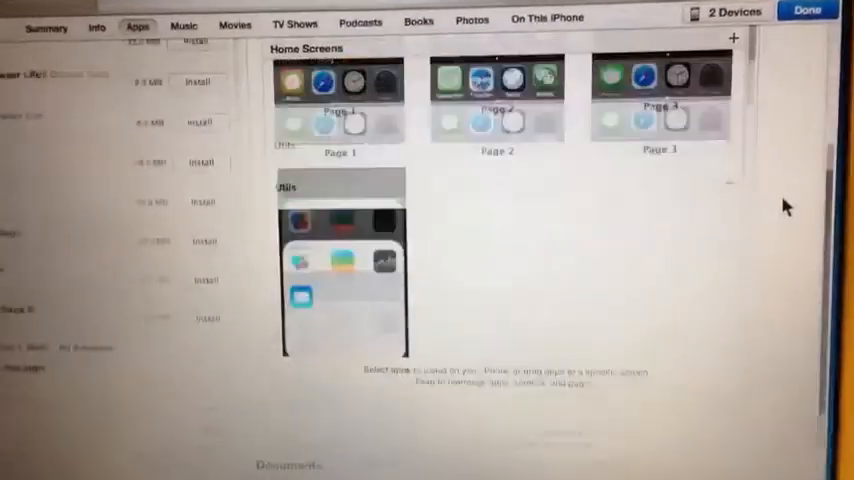
- Scroll the iPhone's Apps page down to the File Sharing list
scroll("down", 3)
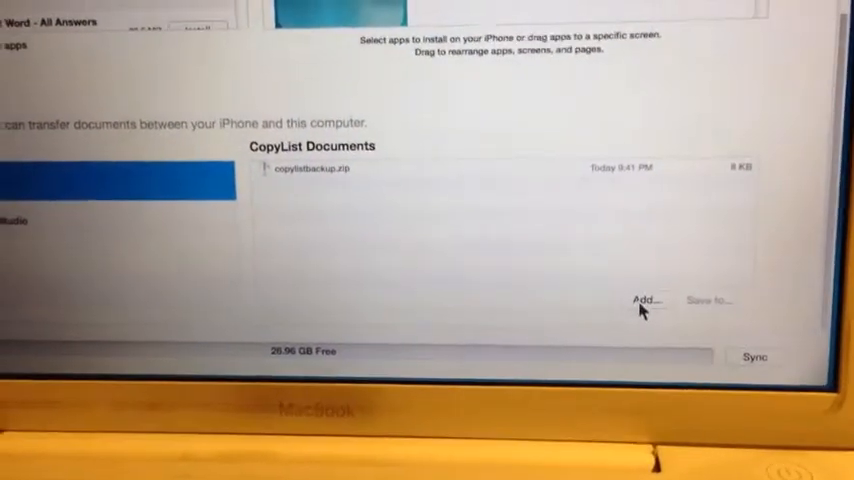
- Add copylistbackup.zip from Bkup Copylist to CopyList's documents on the iPhone
left_click(640, 300)
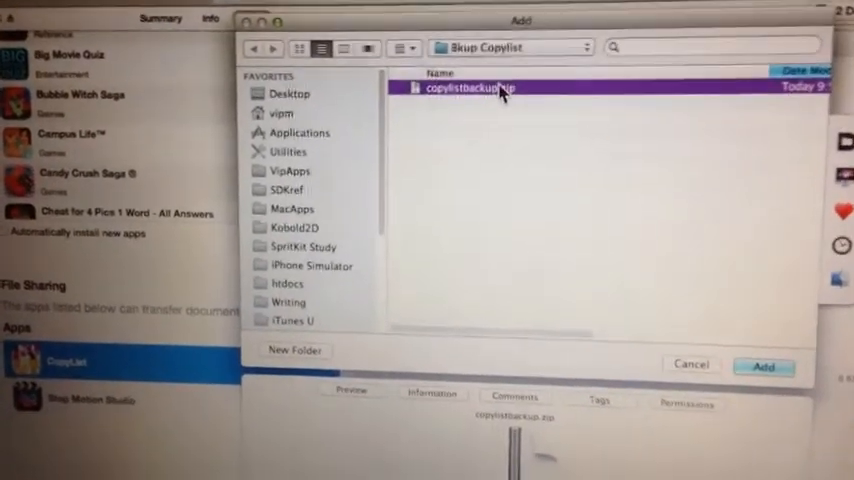
left_click(764, 368)
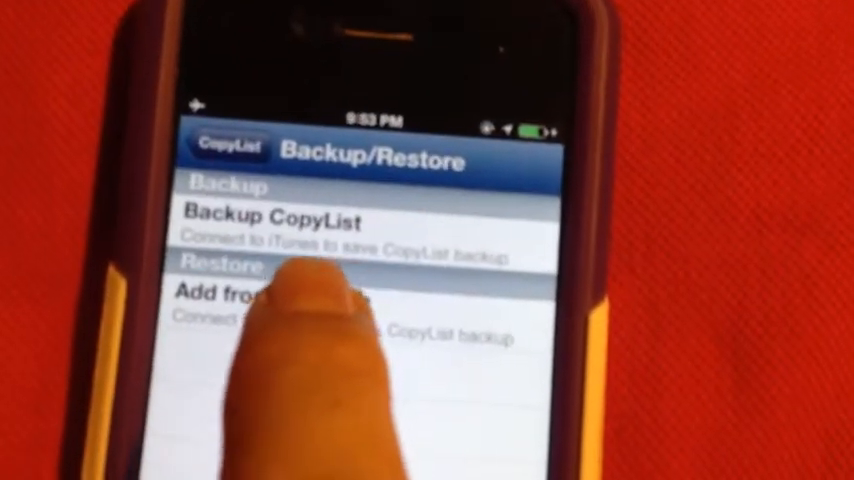
- Start 'Add from CopyList' and confirm the Restore alert until 'Restore finished' appears
left_click(300, 300)
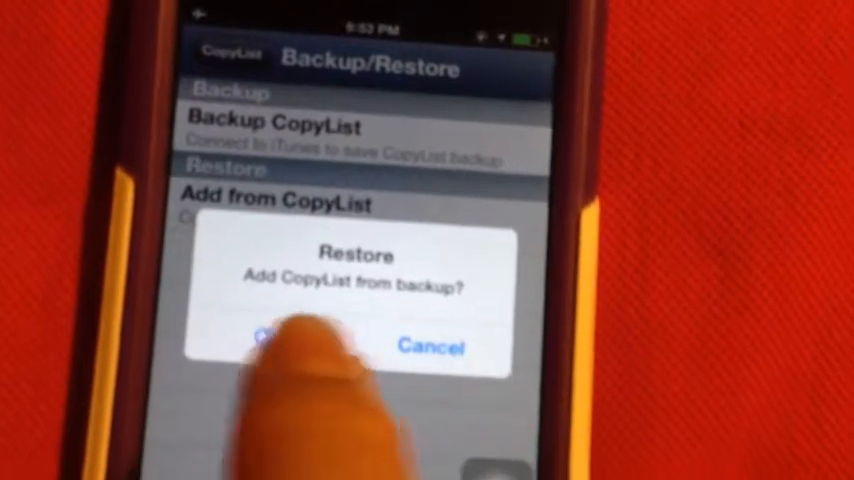
left_click(264, 348)
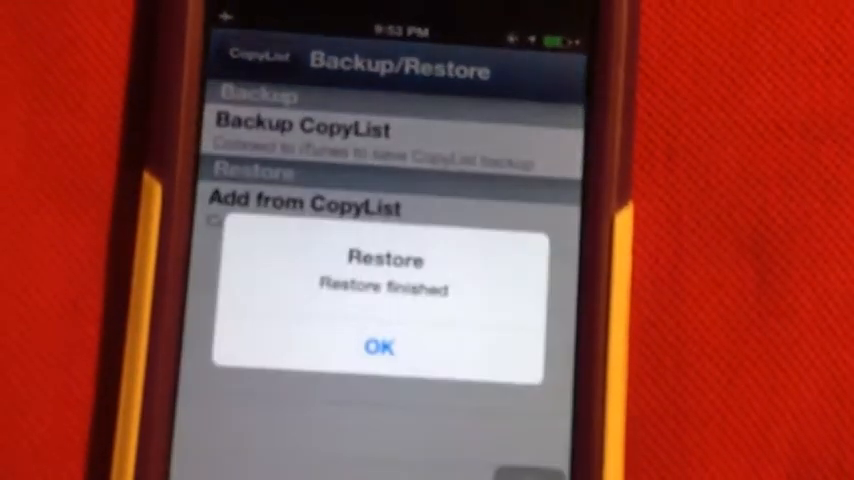